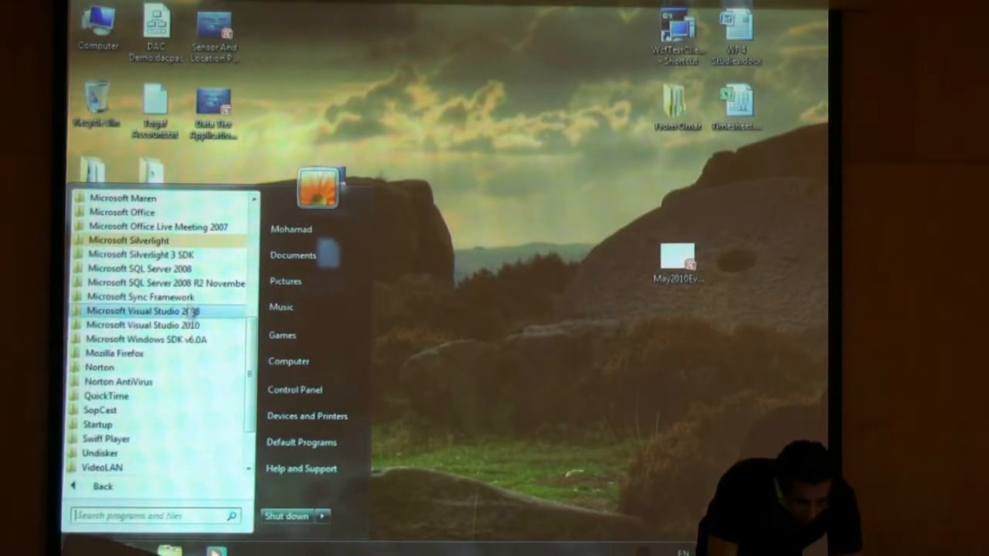
- Launch SQL Server Management Studio from the Start menu's Microsoft SQL Server 2008 R2 folder
left_click(165, 282)
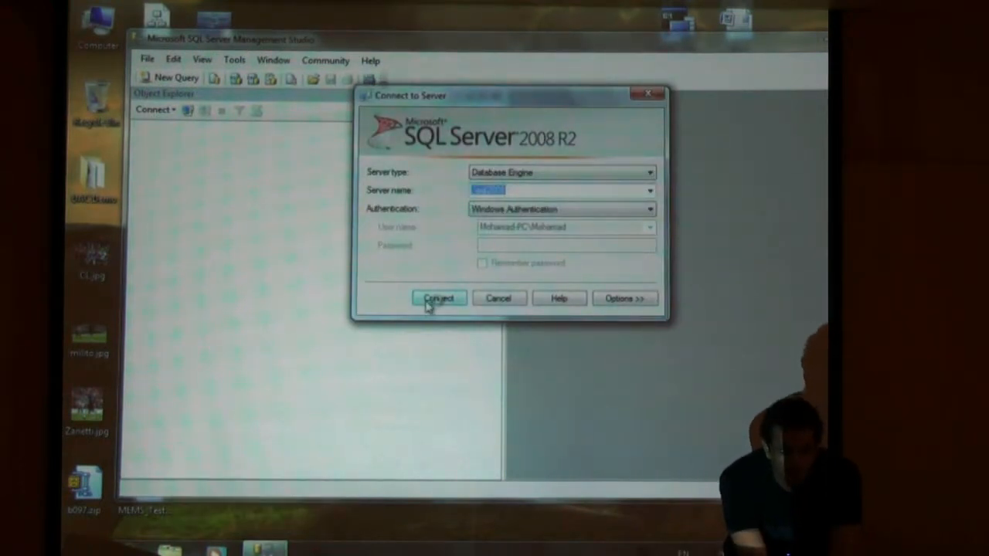
- Connect to the sql2008 Database Engine using Windows Authentication
left_click(438, 298)
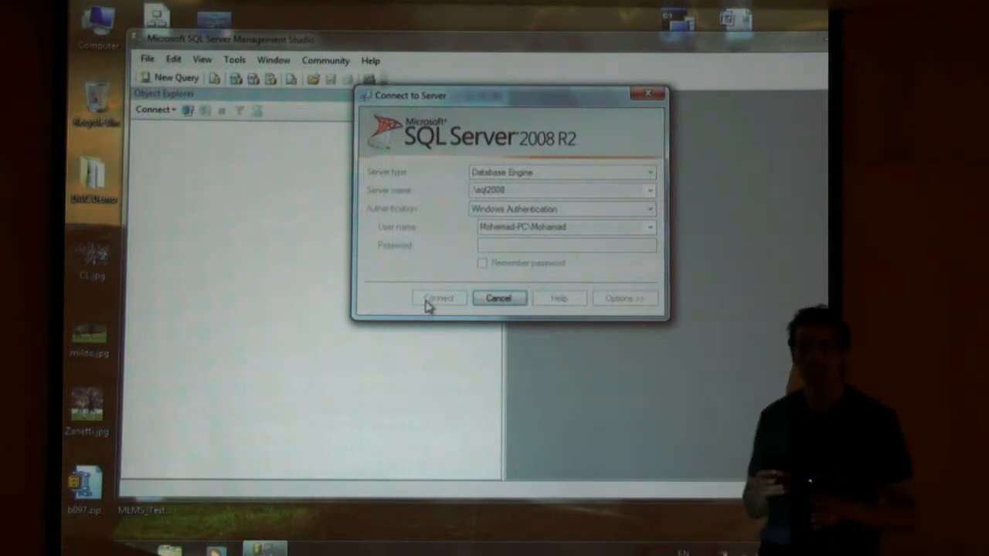
left_click(438, 298)
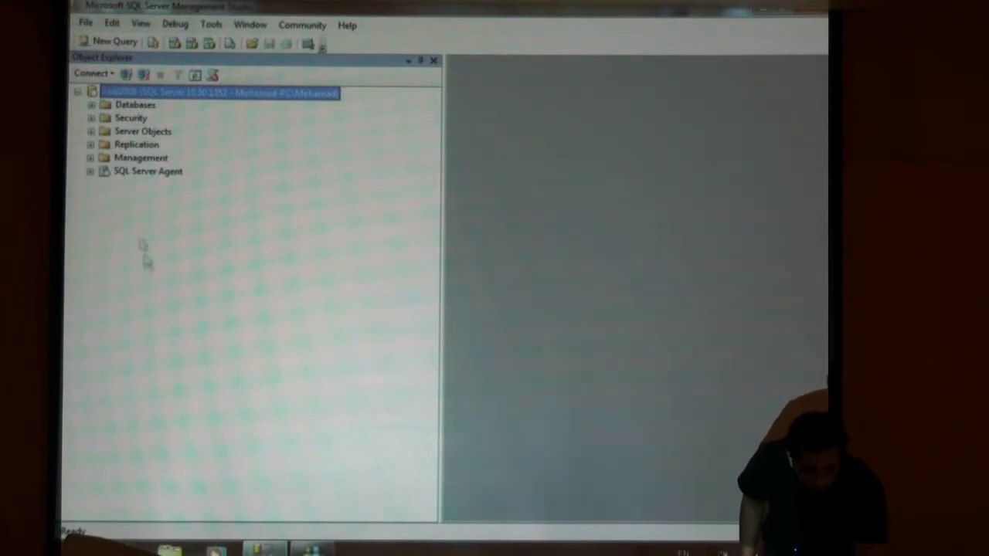
- Expand Management > Data-tier Applications and bring up the context menu for DAC Demo
left_click(87, 105)
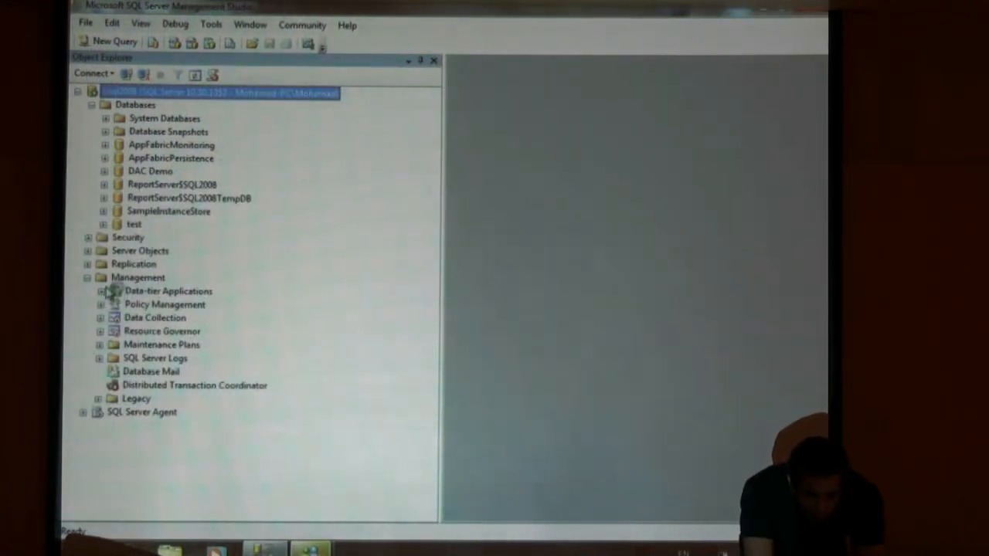
left_click(106, 290)
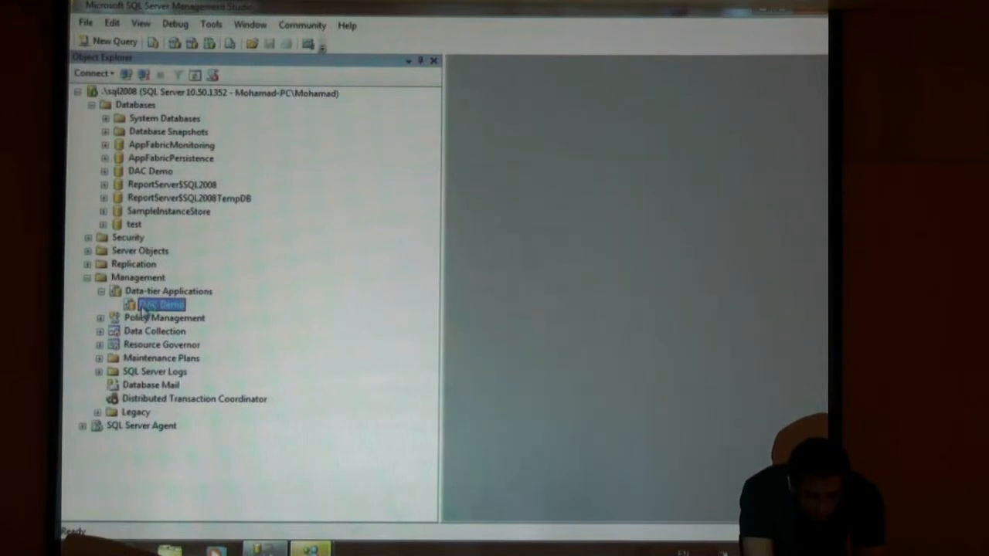
right_click(158, 303)
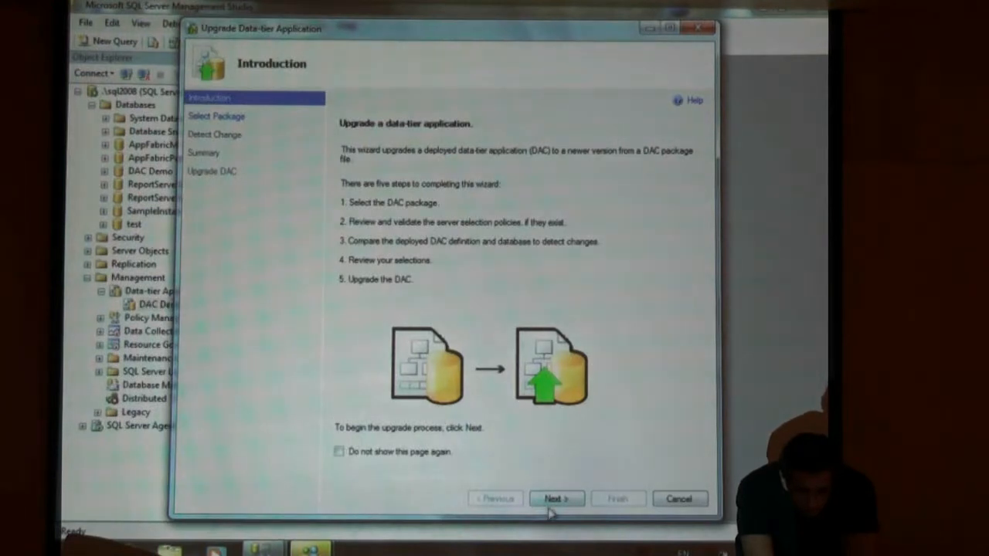
- Advance past the wizard introduction and browse for the DAC package file
left_click(556, 499)
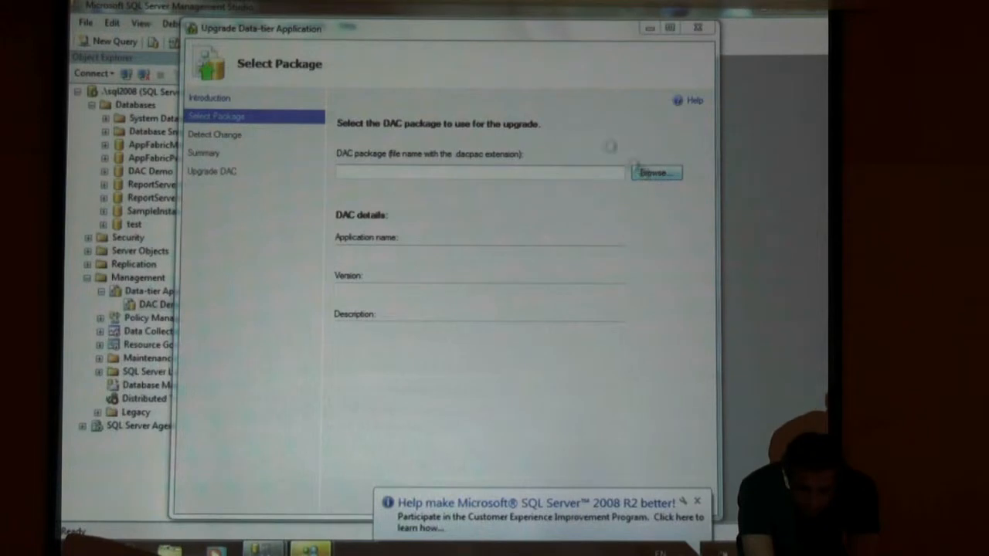
left_click(656, 171)
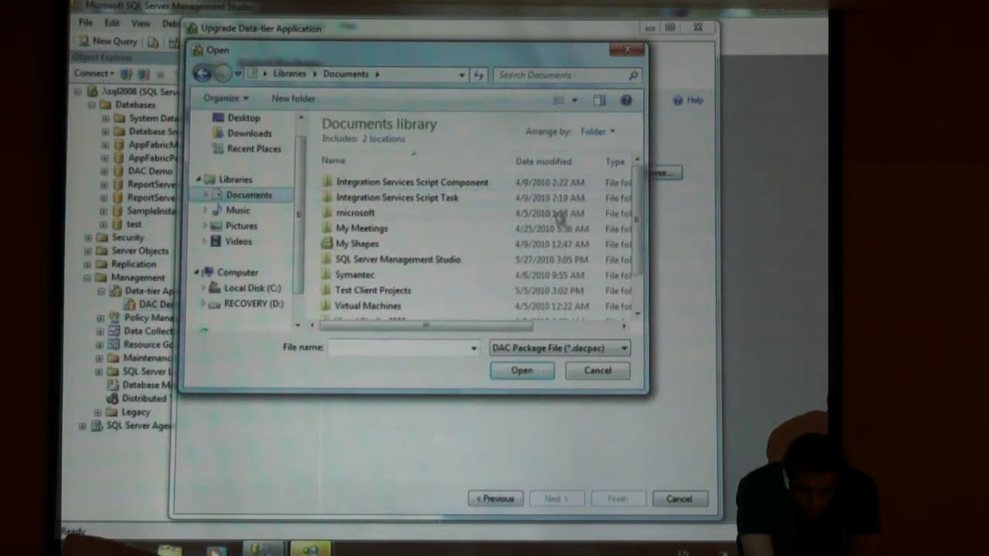
- Navigate into Visual Studio 2010\Projects\Database2\Database2 in the file picker
scroll("down", 3)
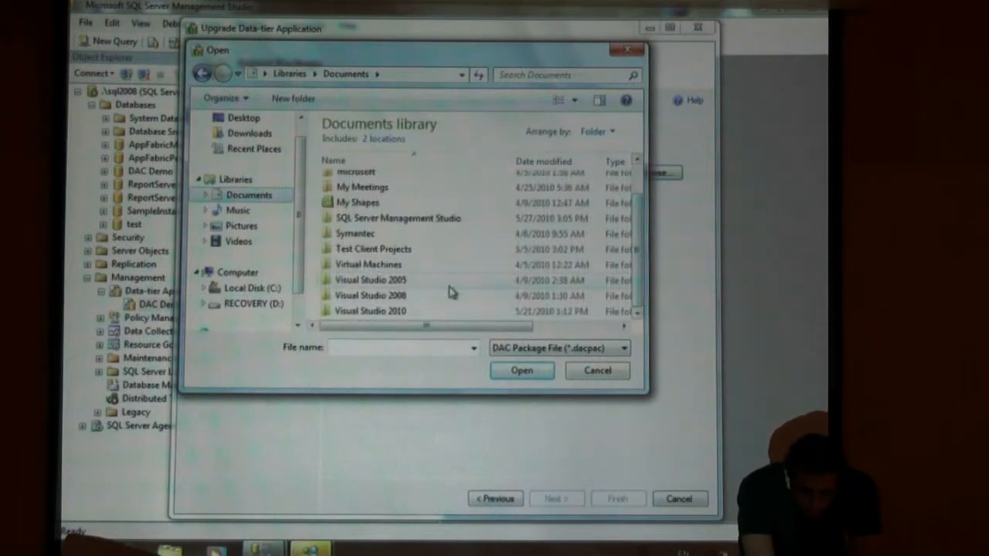
double_click(371, 310)
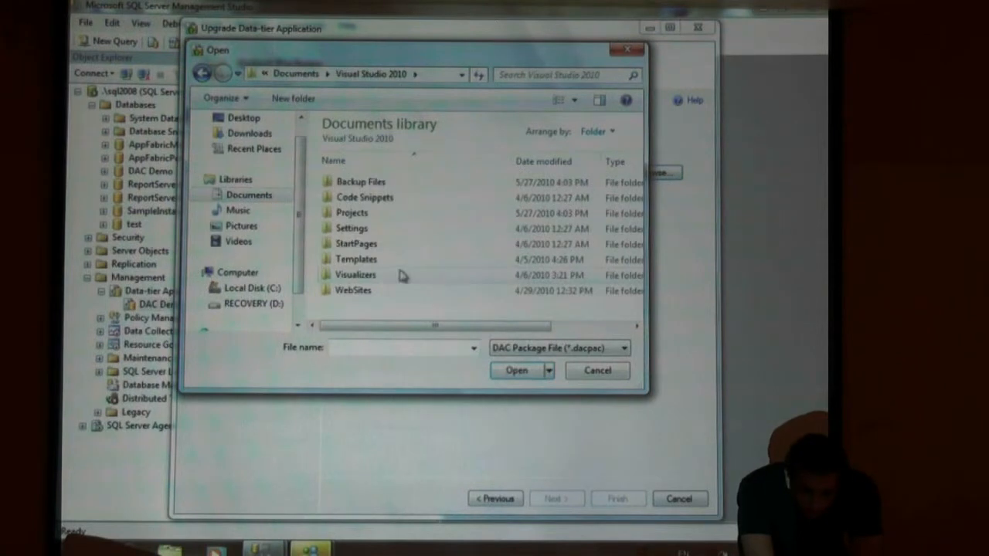
double_click(352, 213)
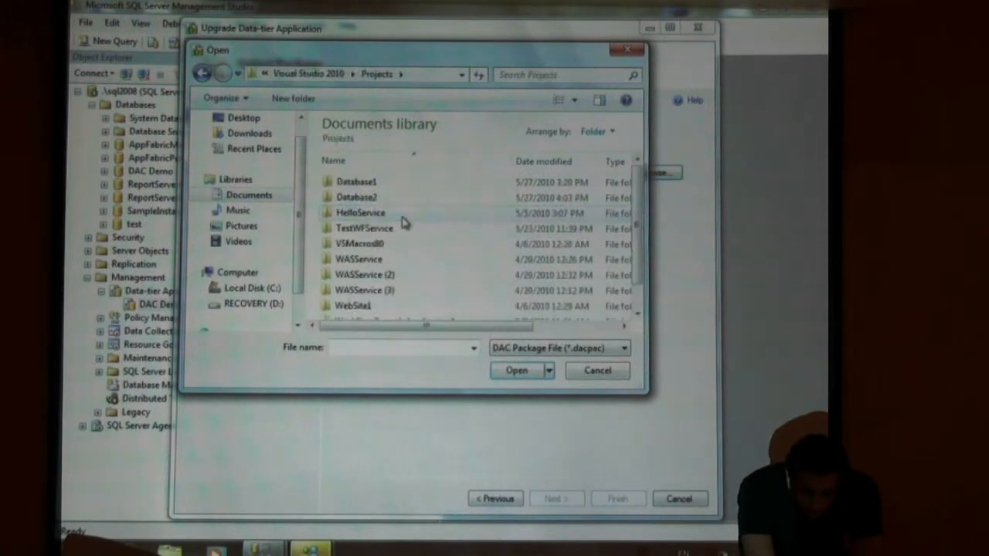
double_click(350, 196)
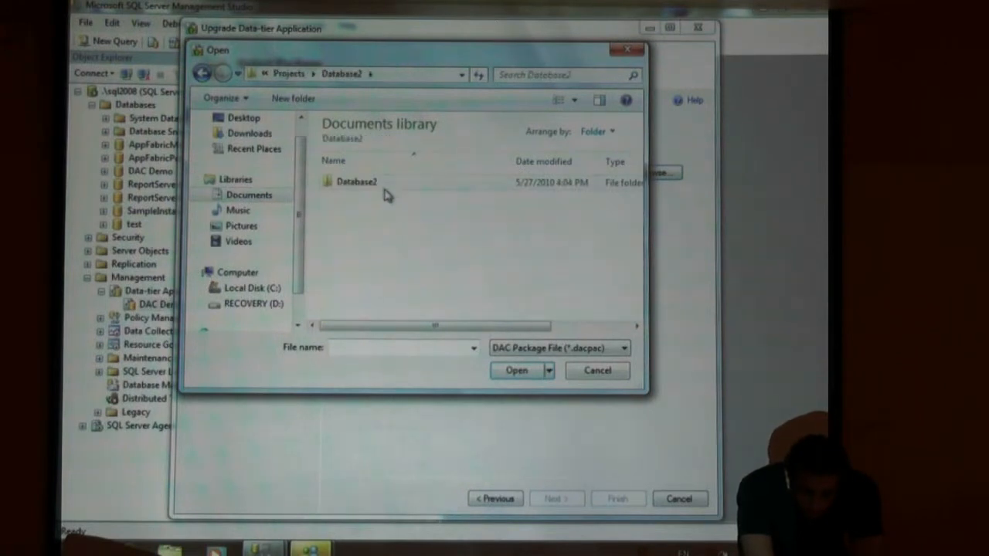
double_click(355, 181)
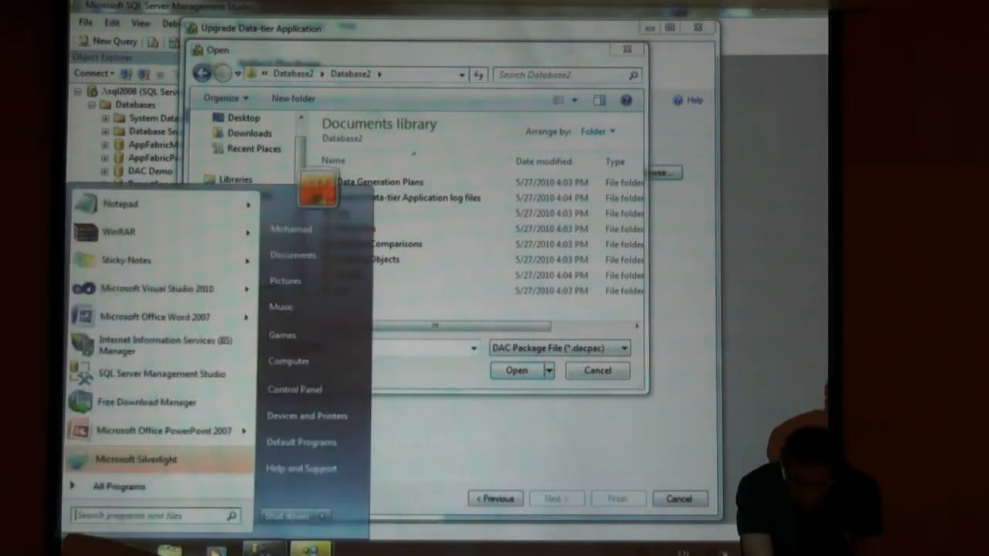
mouse_move(155, 288)
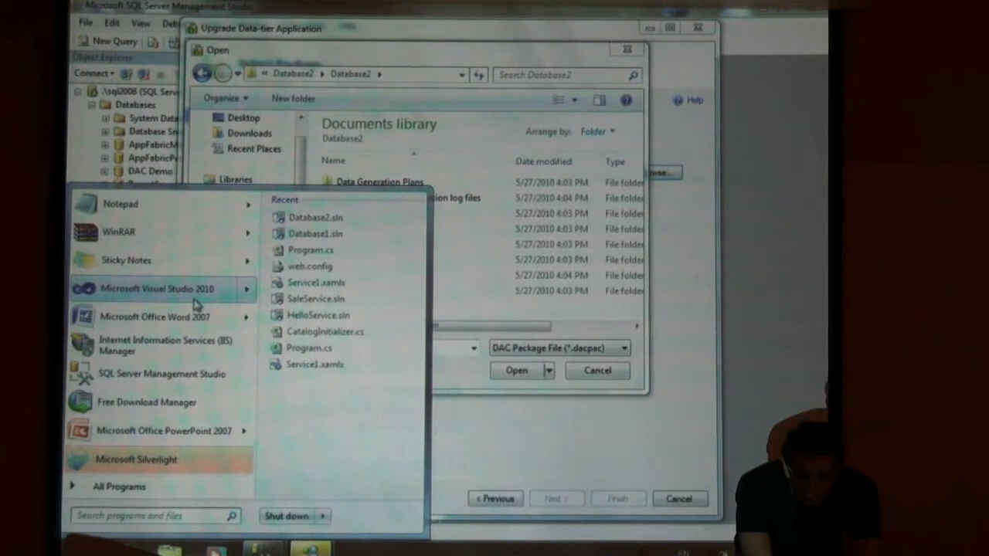
left_click(158, 289)
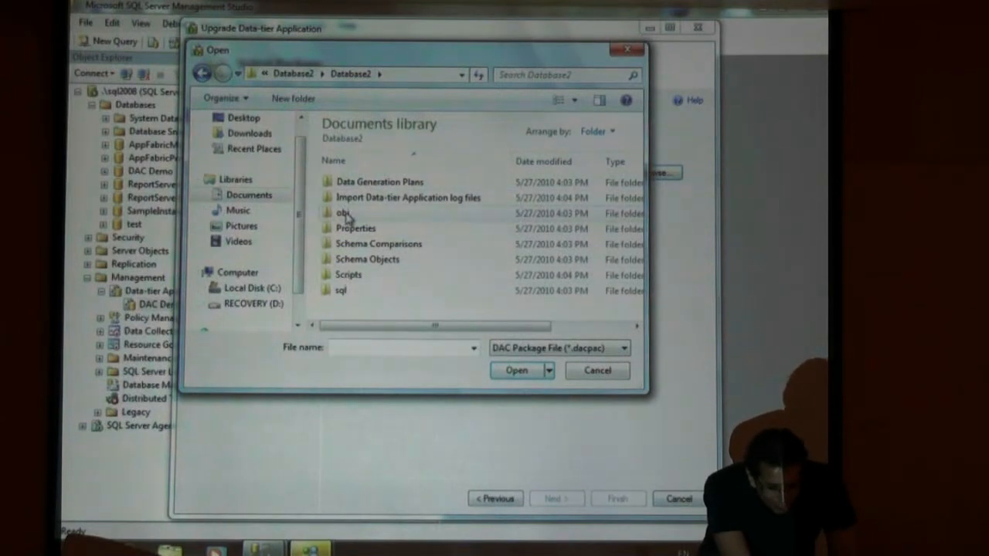
- Select Database2.dacpac from the obj\Debug folder as the upgrade package
double_click(342, 213)
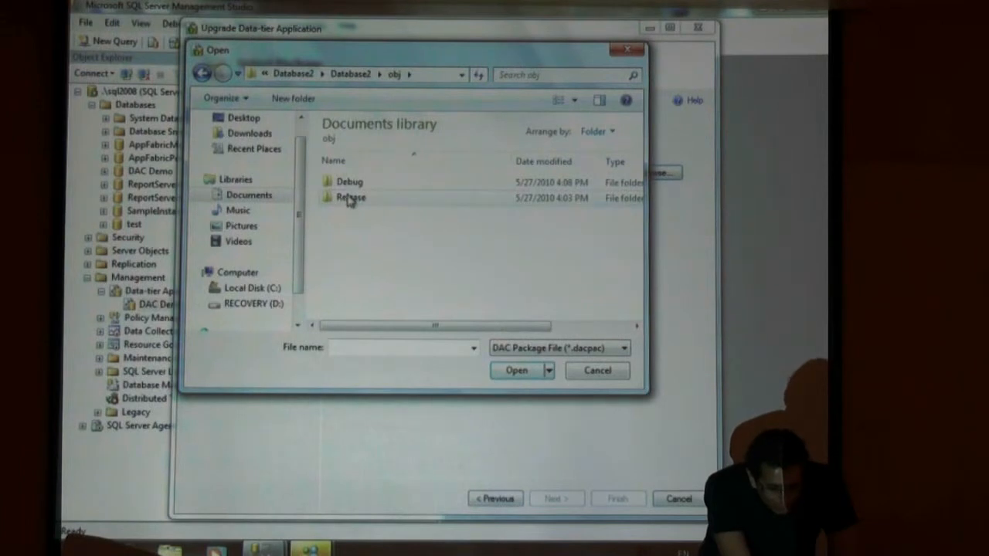
double_click(350, 198)
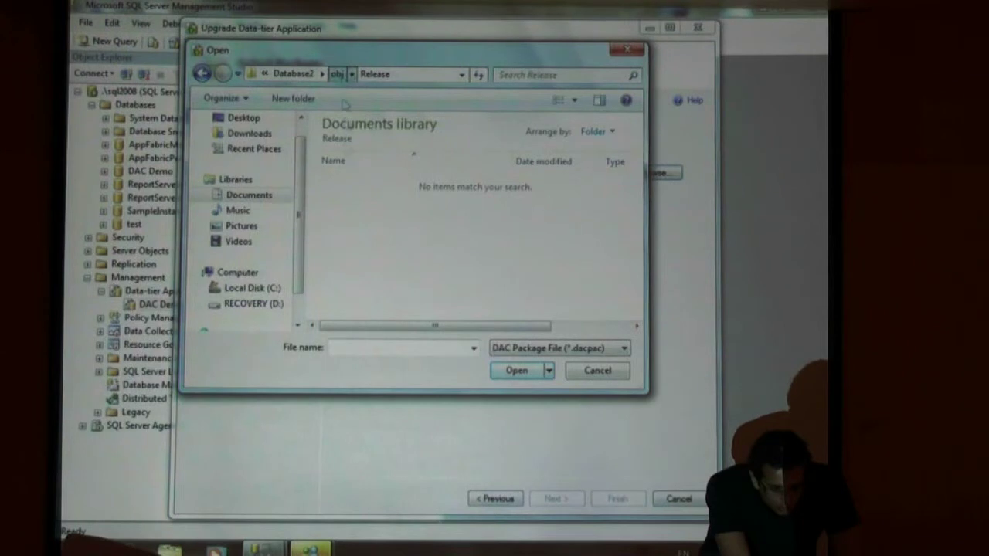
left_click(355, 74)
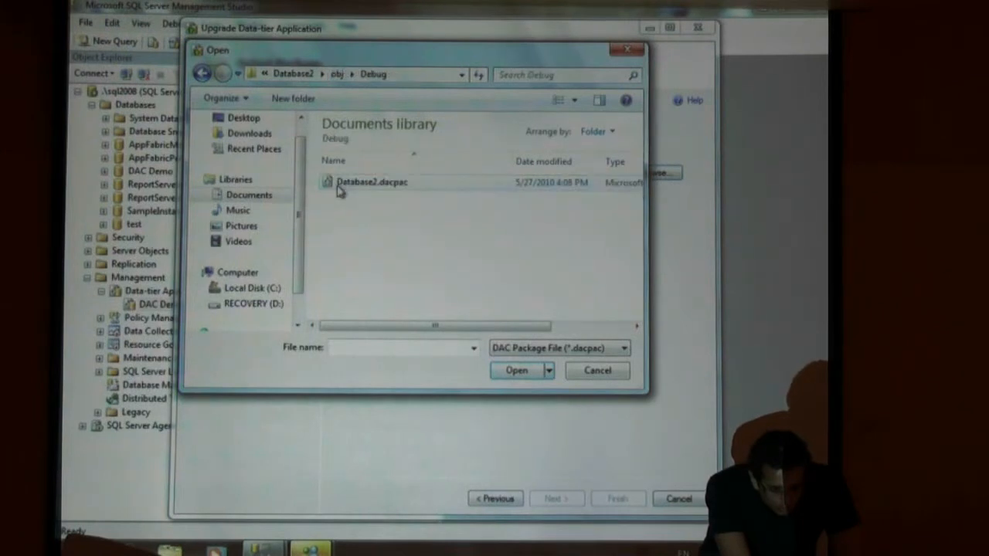
left_click(371, 181)
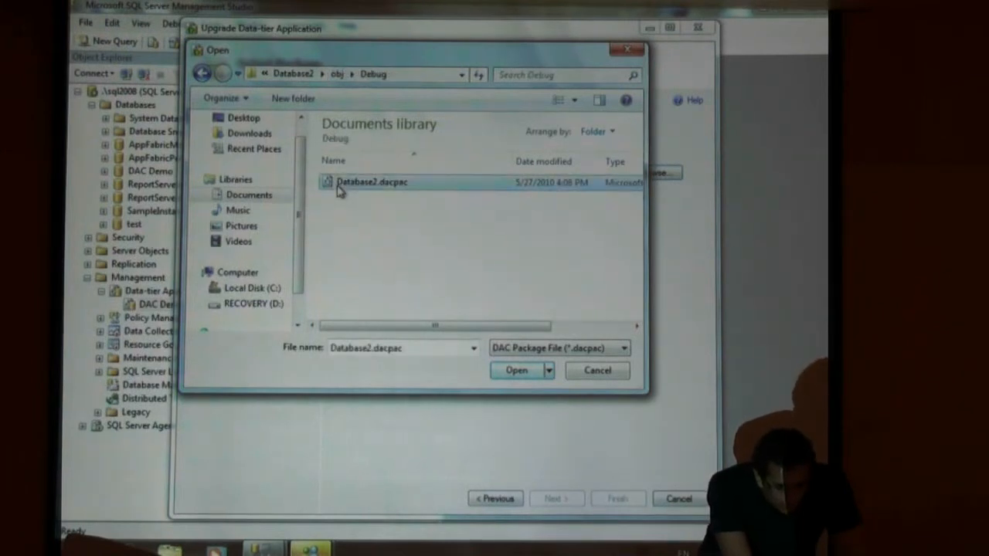
left_click(516, 370)
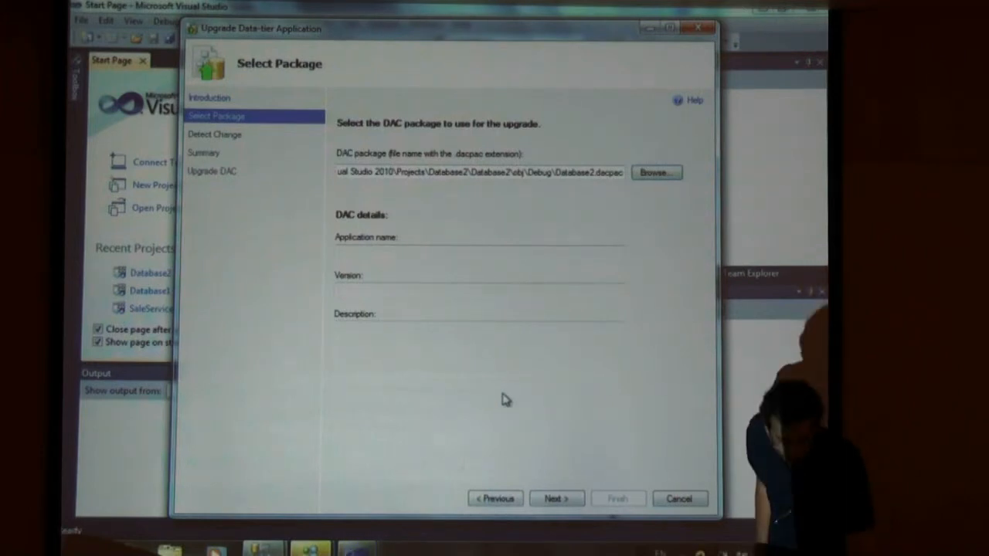
- Continue the wizard with Database2.dacpac and bring Visual Studio 2010 forward
left_click(556, 498)
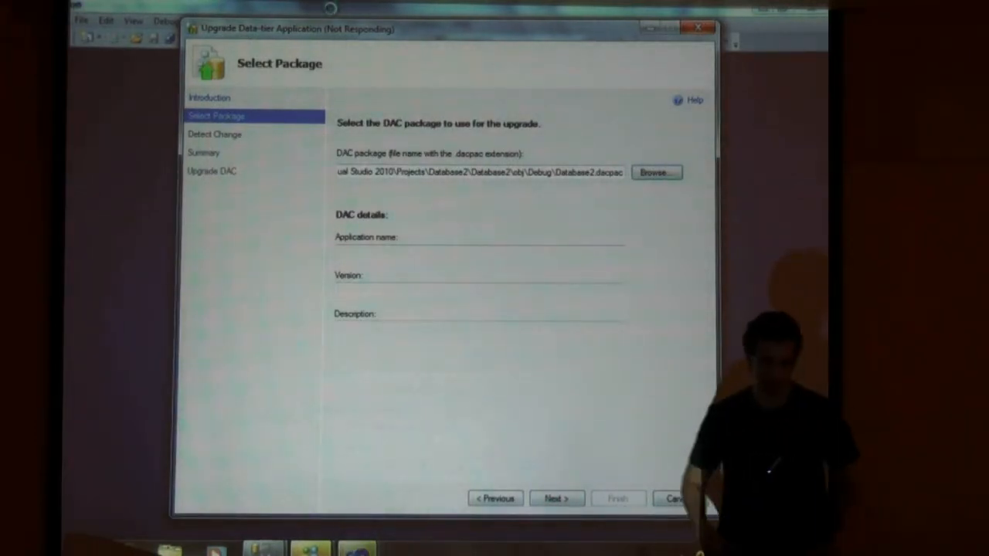
left_click(556, 497)
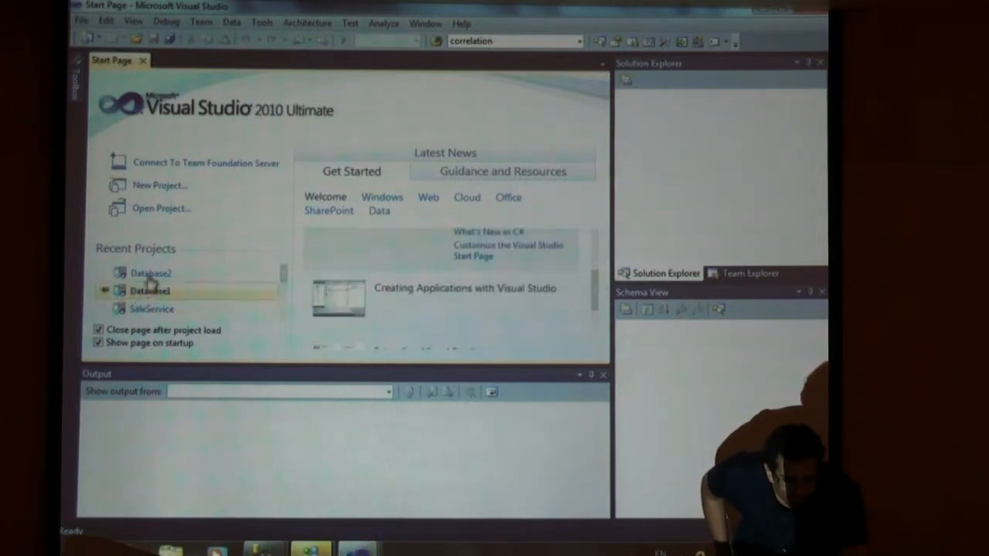
mouse_move(151, 273)
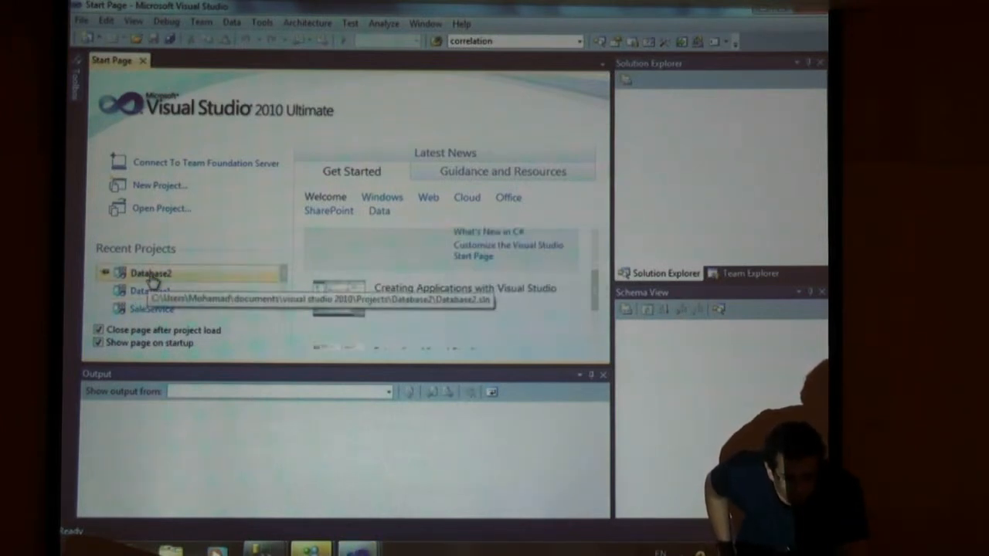
- Open the Database2 project from Visual Studio's Recent Projects list
double_click(152, 273)
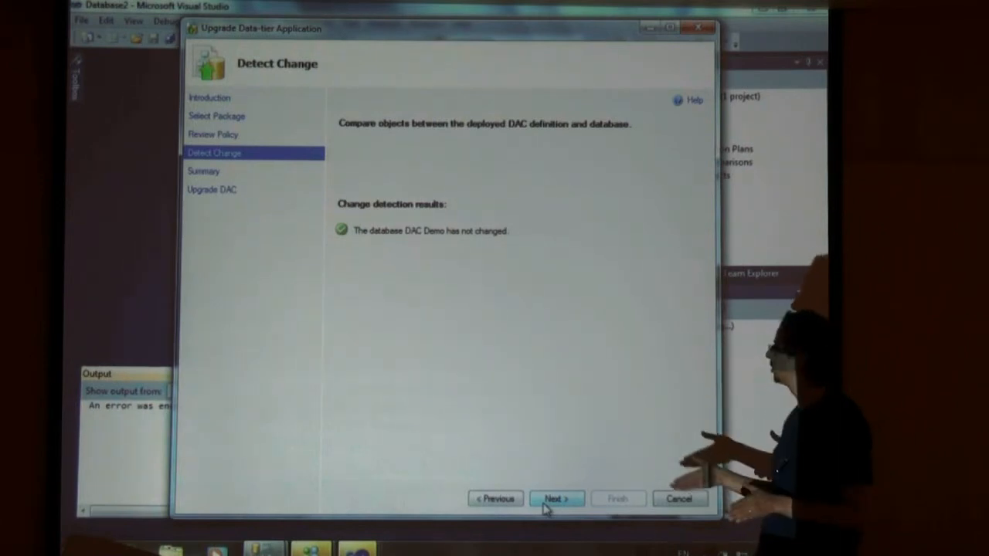
- Advance through Detect Change and Summary to start the DAC Demo upgrade
left_click(557, 498)
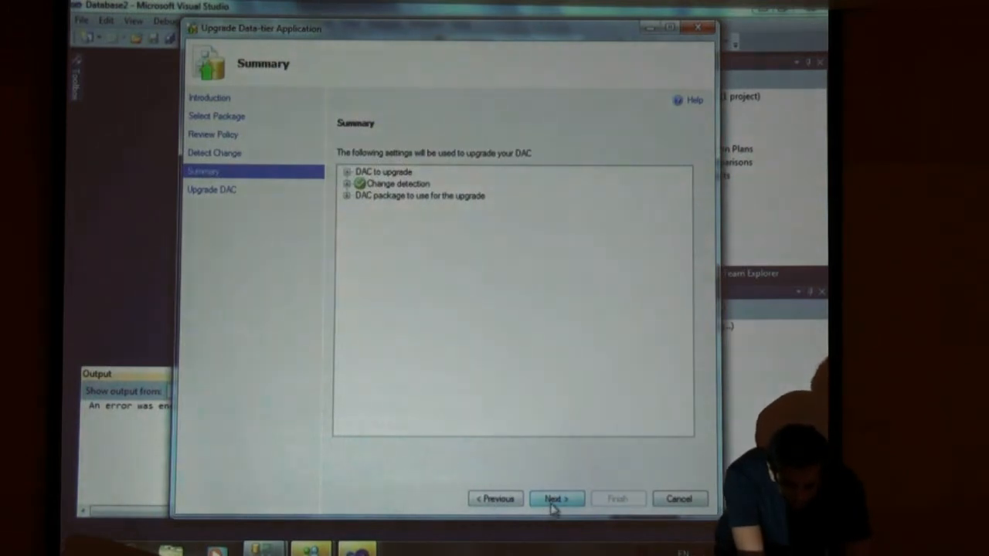
left_click(556, 498)
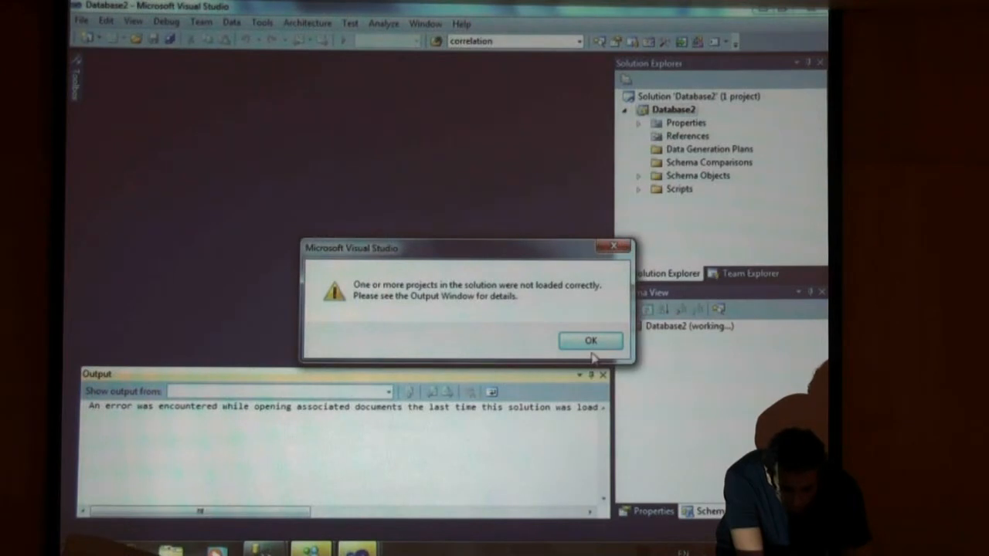
- Dismiss the load error and expand Database2's Scripts and Schema Objects in Solution Explorer
left_click(591, 340)
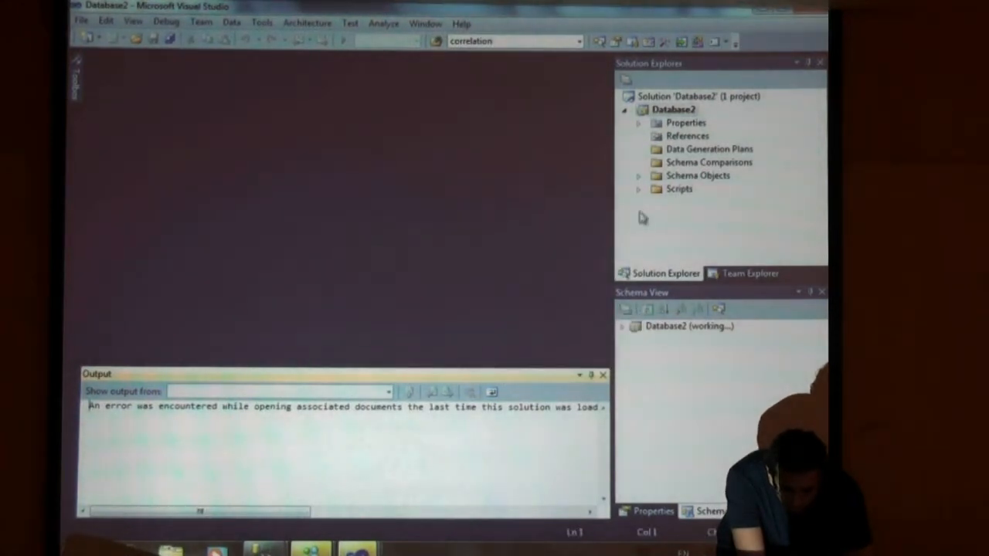
left_click(638, 188)
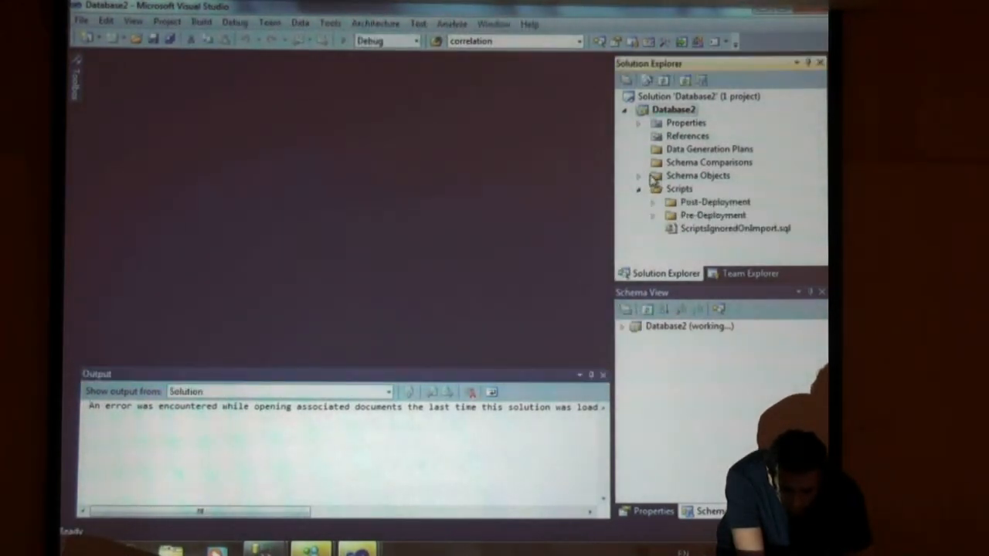
left_click(648, 175)
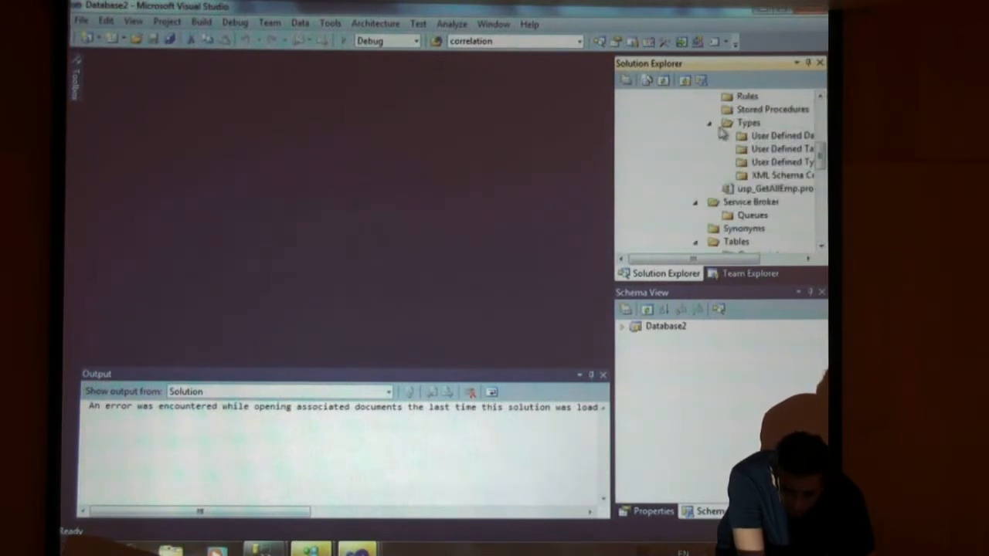
left_click(716, 122)
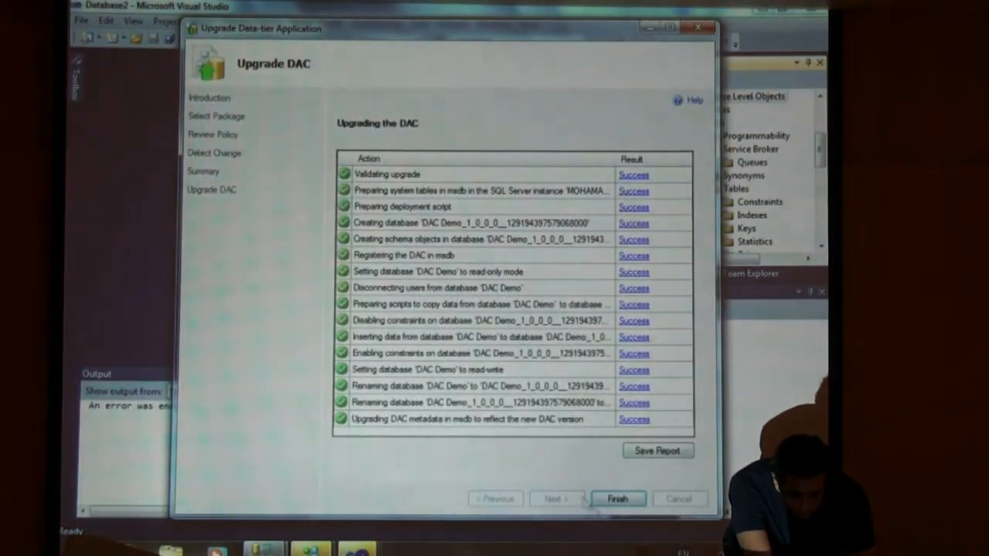
- Finish the wizard so DAC Demo_1_0_0_0 appears under Databases in Object Explorer
left_click(618, 499)
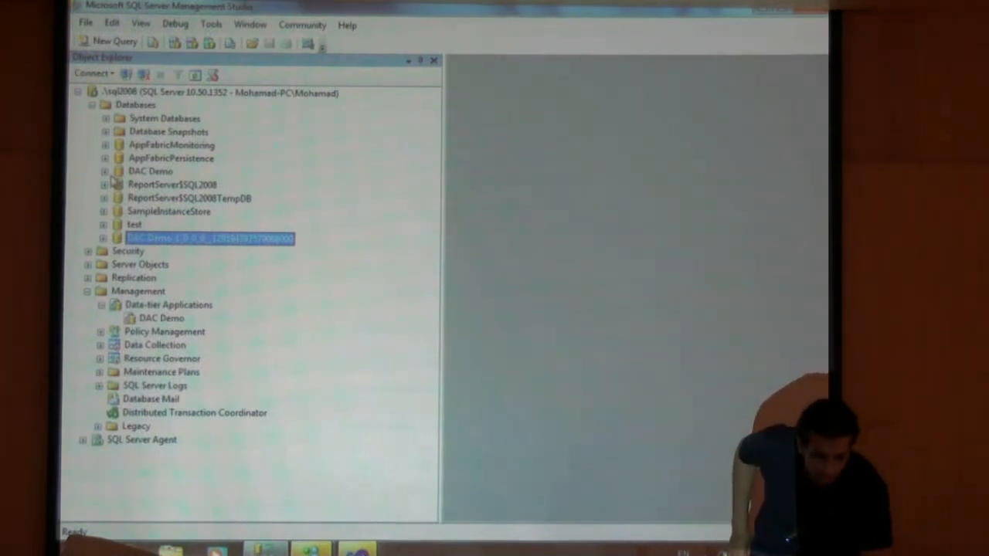
- Expand DAC Demo, its Programmability folder and Stored Procedures to reveal the procedures
left_click(106, 171)
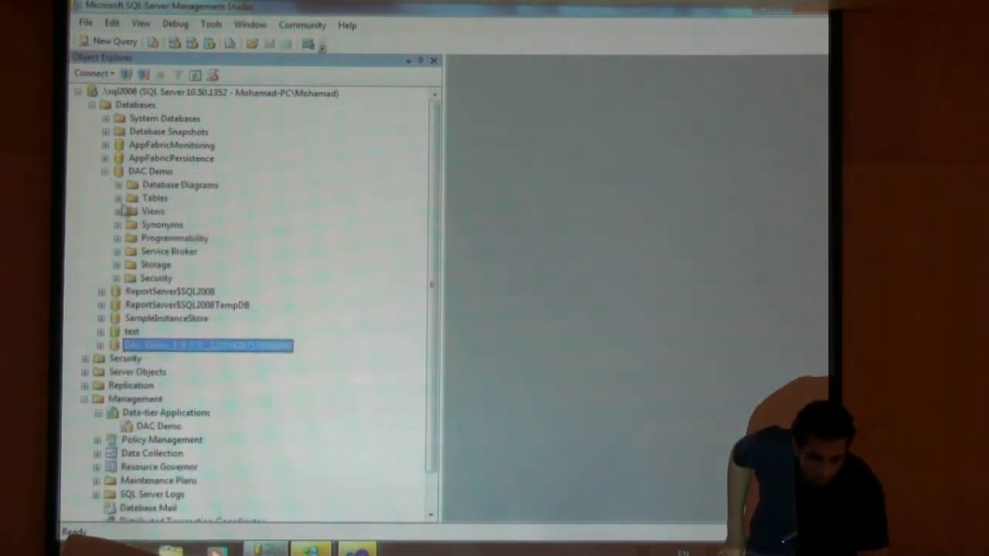
left_click(117, 238)
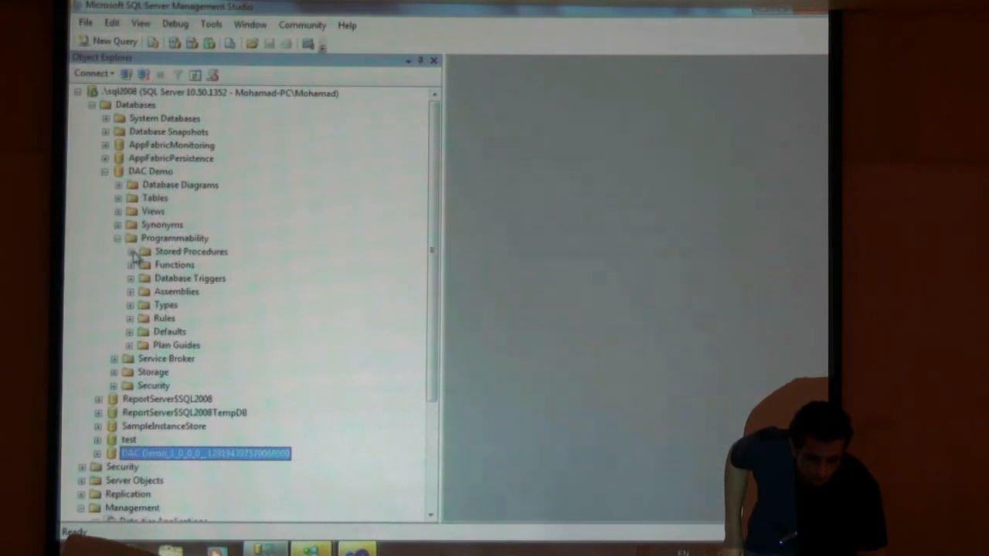
left_click(132, 251)
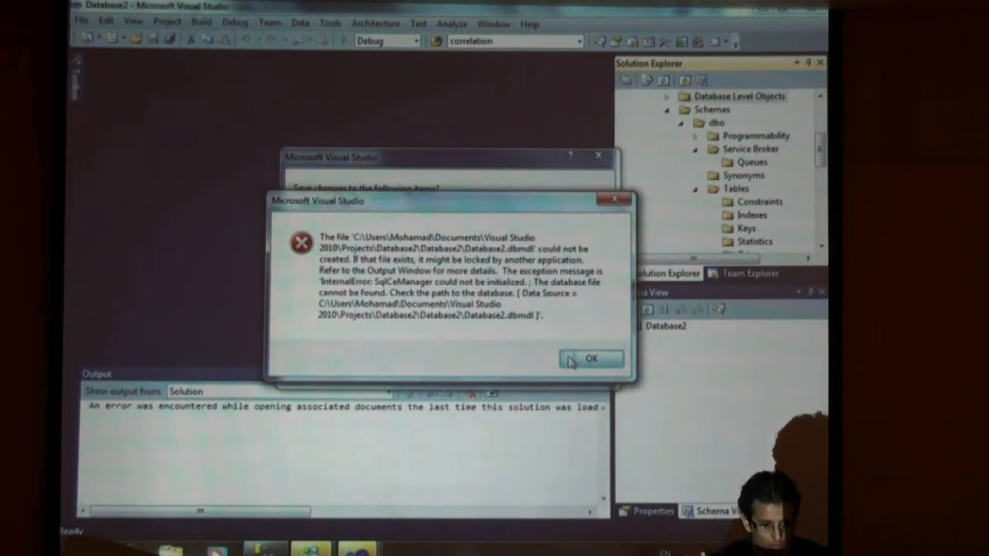
- Dismiss the Database2.dbmdl error and discard unsaved changes to the Database2 solution
left_click(591, 359)
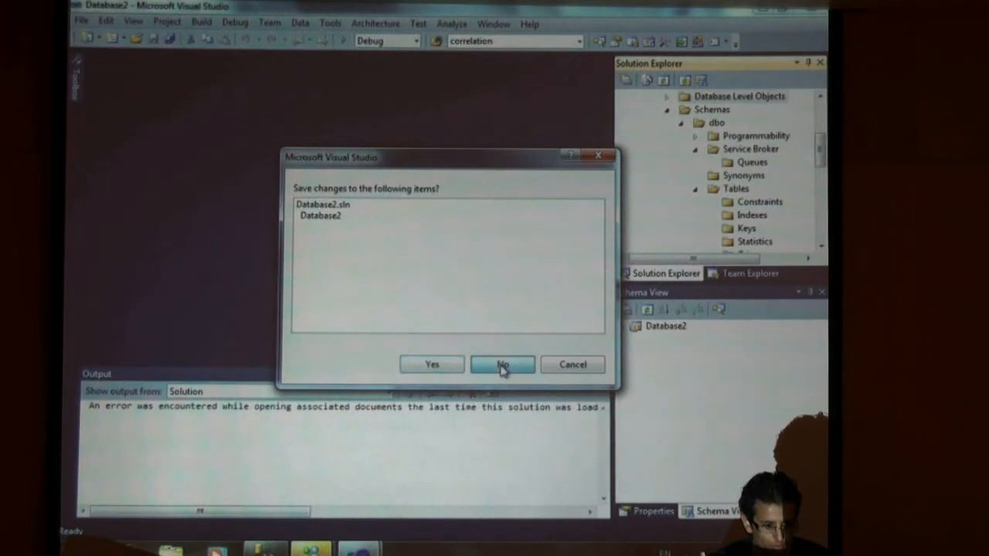
left_click(502, 364)
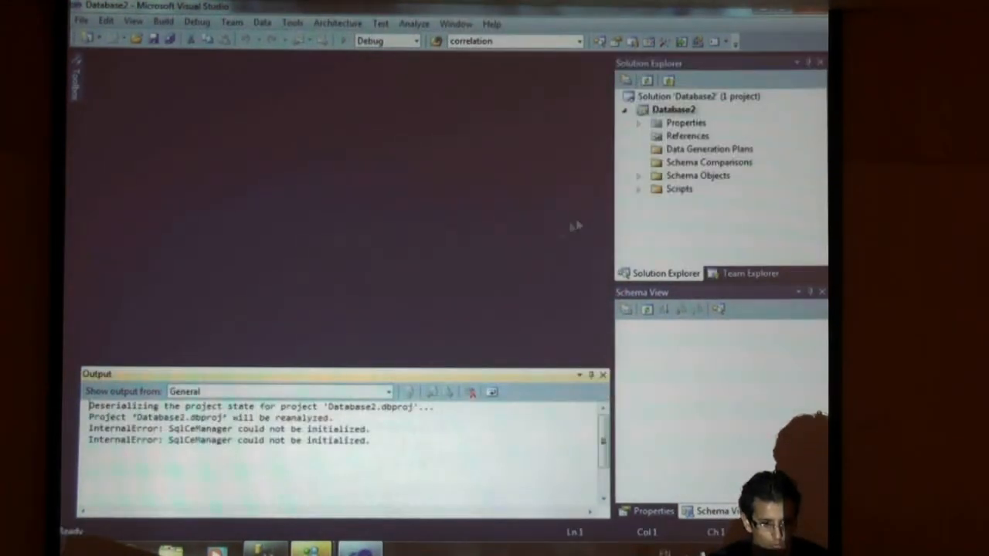